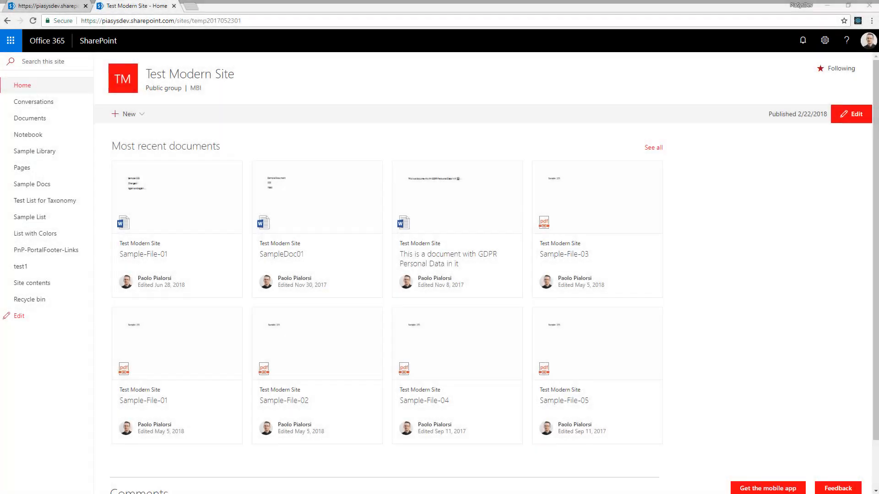
{"action": "mouse_move", "coordinate": [56, 180]}
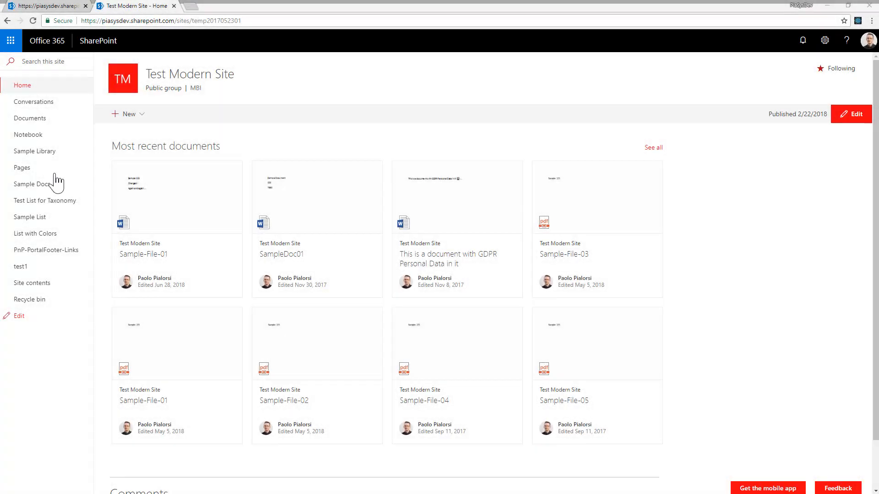
Step: Open Test Modern Site's advanced permissions settings via Site permissions in the gear menu
{"action": "left_click", "coordinate": [824, 40]}
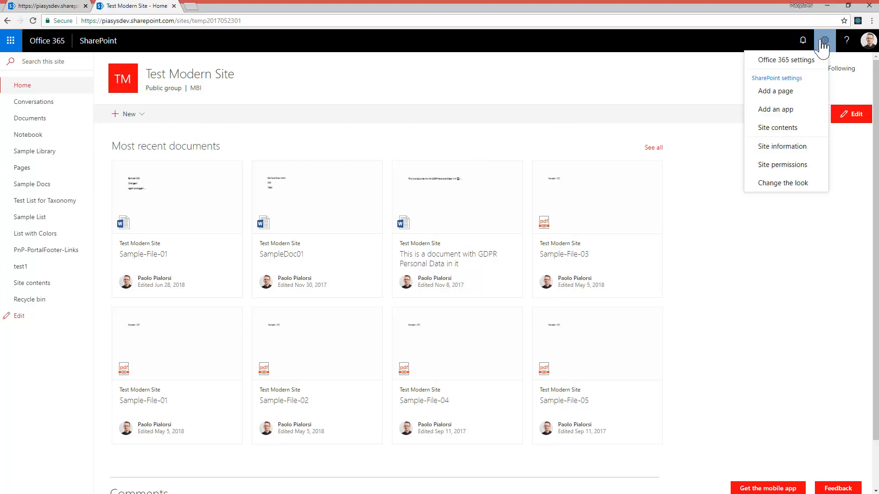
{"action": "left_click", "coordinate": [782, 165]}
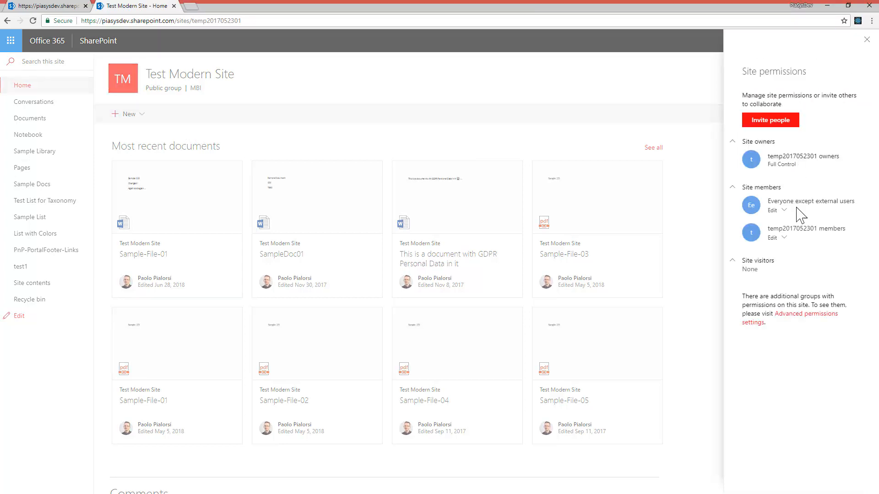
{"action": "left_click", "coordinate": [805, 314]}
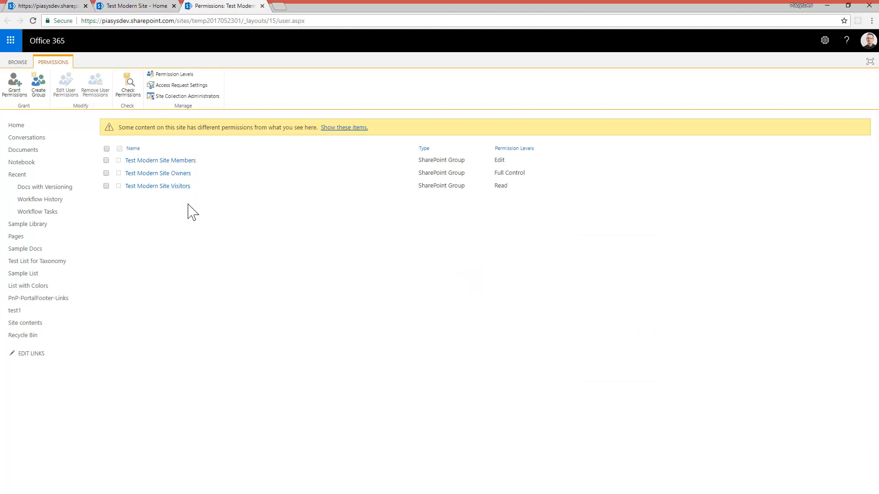
{"action": "mouse_move", "coordinate": [476, 218]}
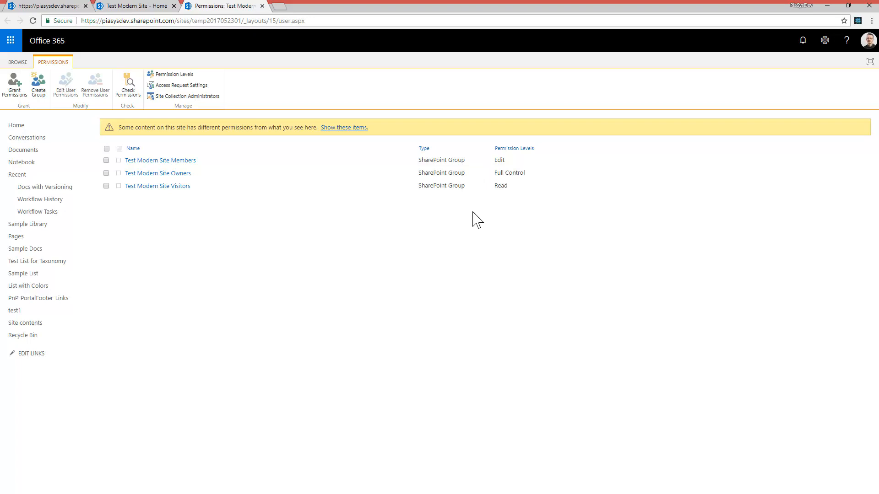
{"action": "mouse_move", "coordinate": [23, 149]}
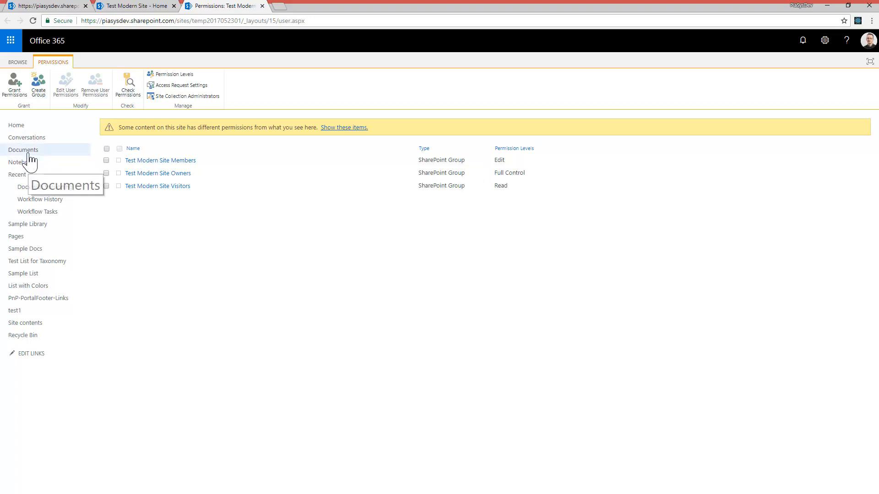
Step: Go to the Documents library and open its Permissions page from the library settings
{"action": "left_click", "coordinate": [23, 150]}
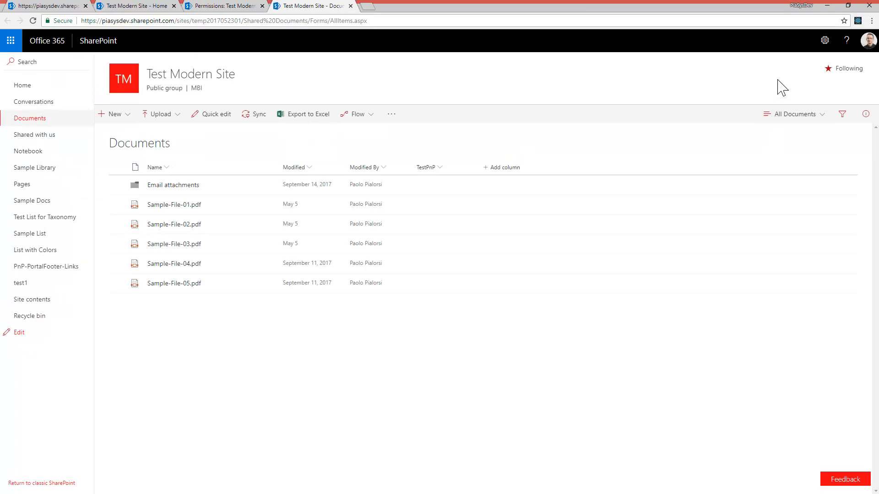
{"action": "left_click", "coordinate": [825, 40]}
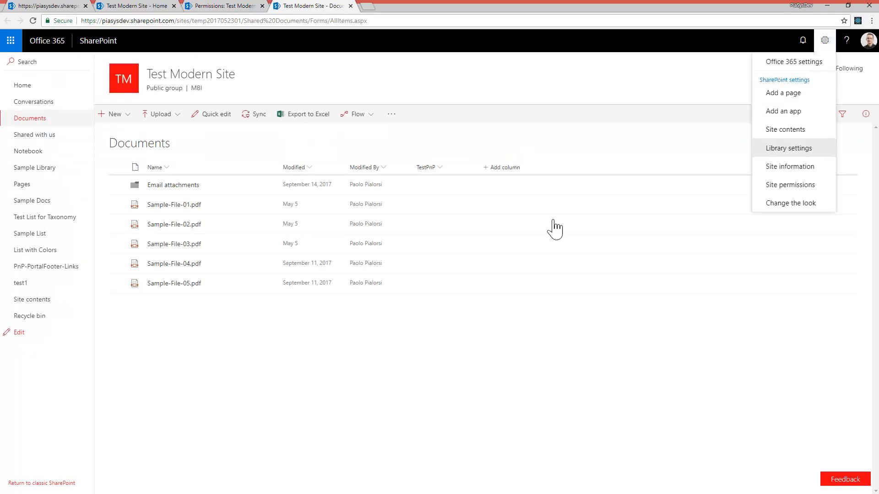
{"action": "mouse_move", "coordinate": [789, 148]}
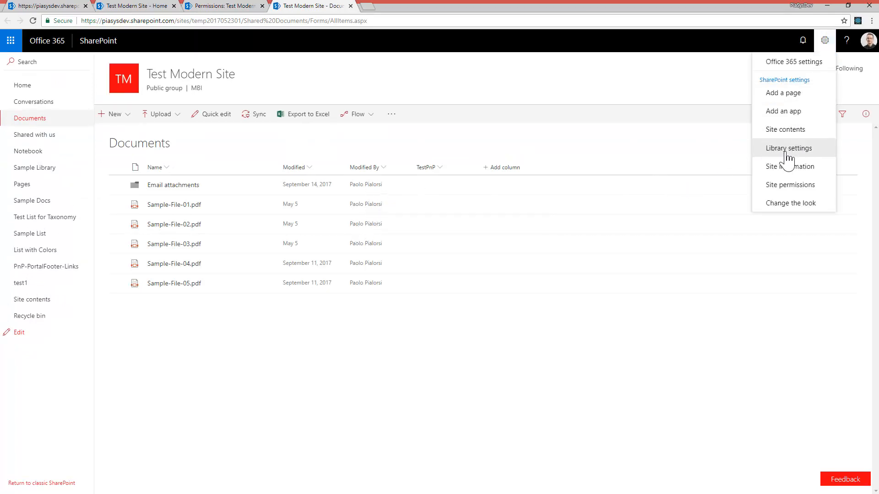
{"action": "mouse_move", "coordinate": [474, 172]}
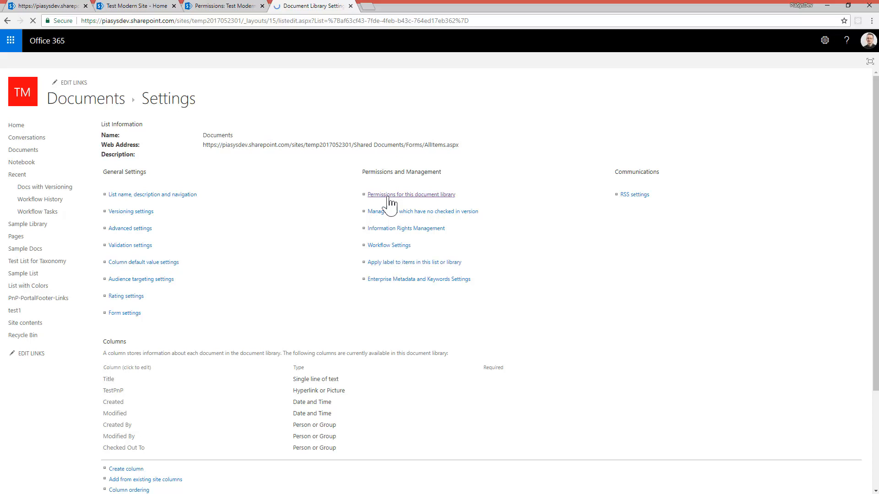
{"action": "left_click", "coordinate": [411, 195]}
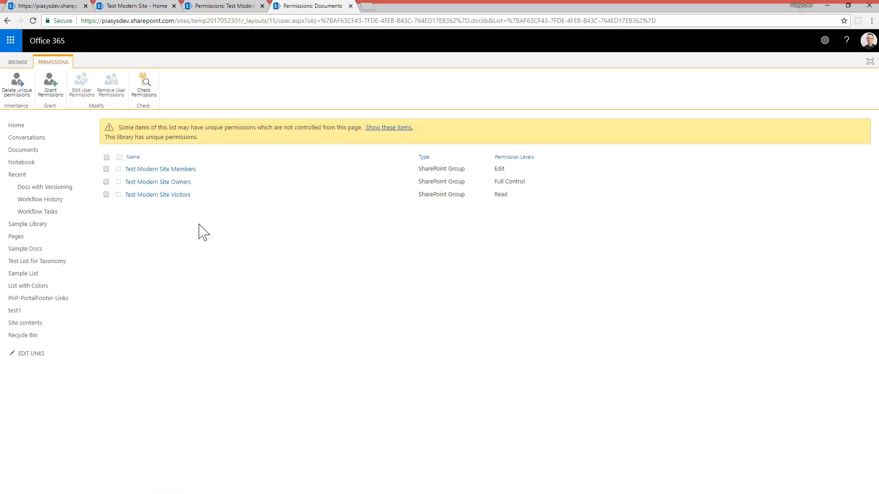
{"action": "mouse_move", "coordinate": [219, 99]}
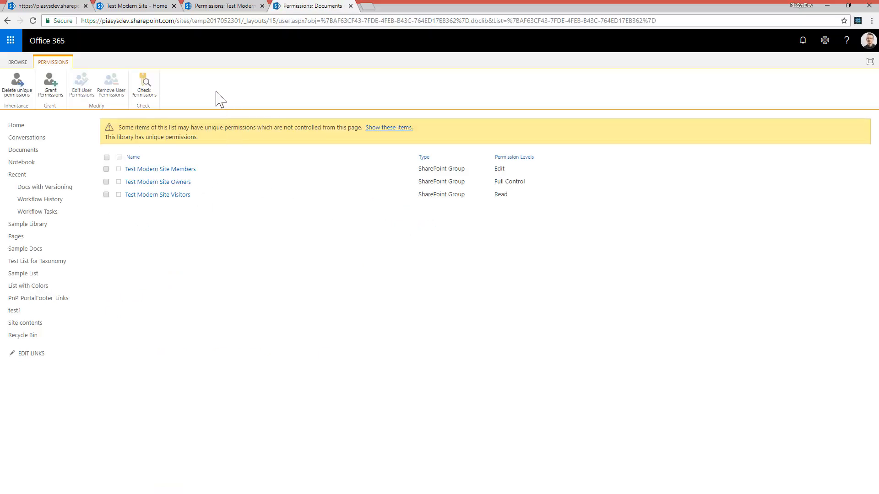
{"action": "mouse_move", "coordinate": [190, 90]}
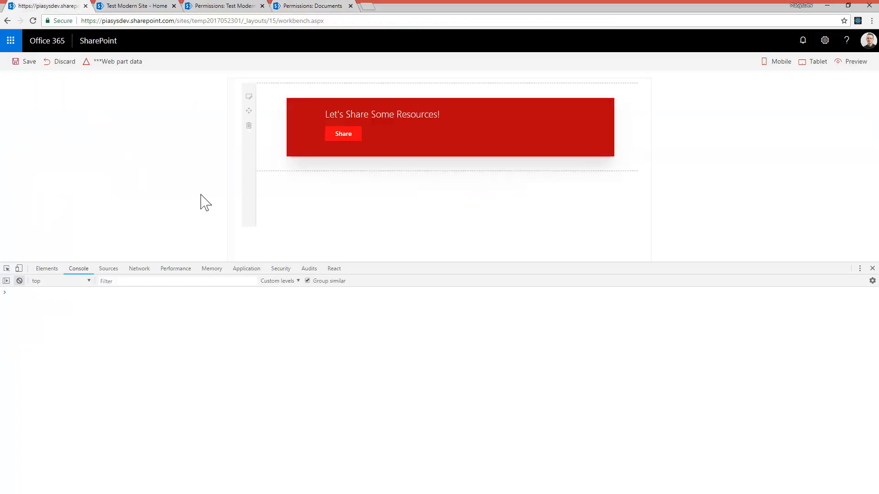
{"action": "mouse_move", "coordinate": [309, 218]}
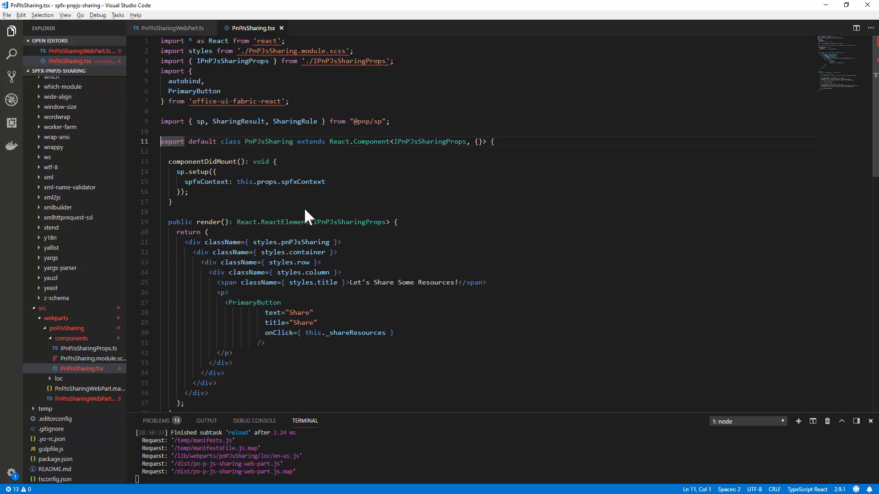
{"action": "left_click", "coordinate": [161, 121]}
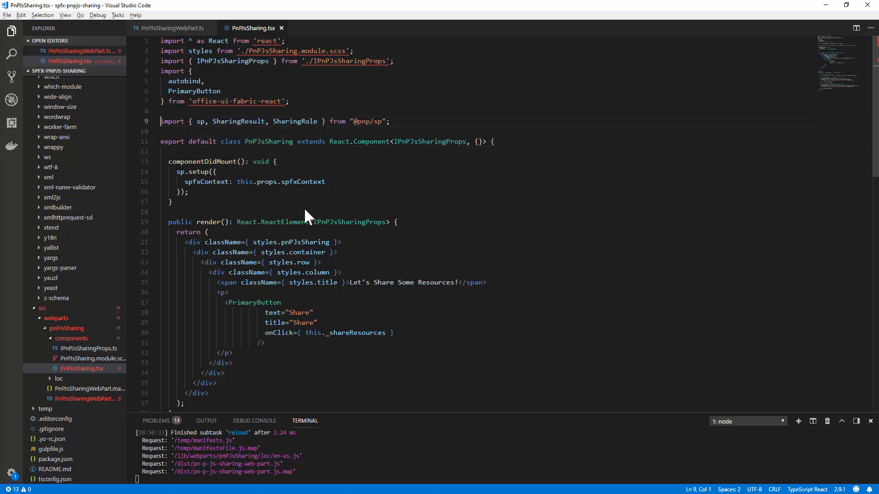
{"action": "double_click", "coordinate": [200, 120]}
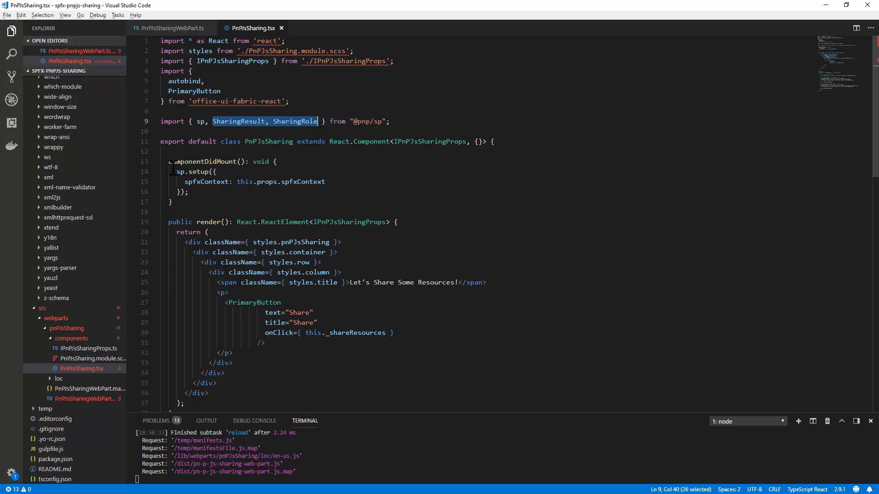
{"action": "left_click", "coordinate": [174, 202]}
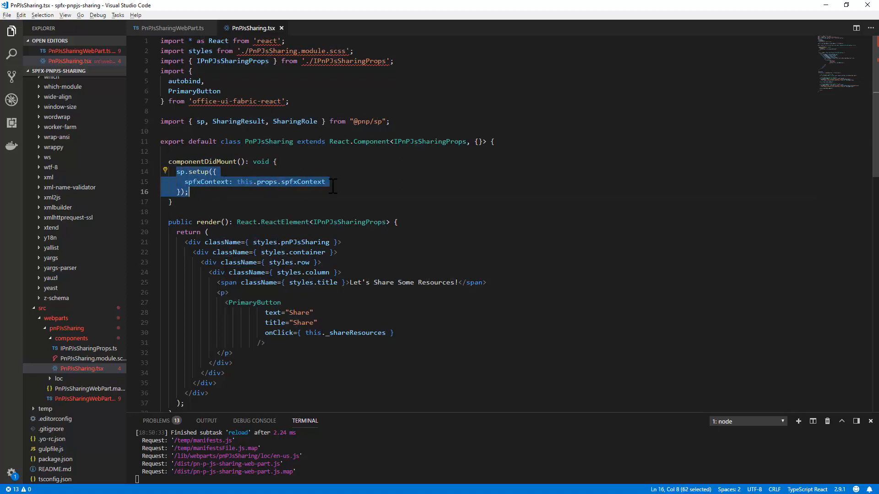
{"action": "scroll", "scroll_direction": "down", "scroll_amount": 3}
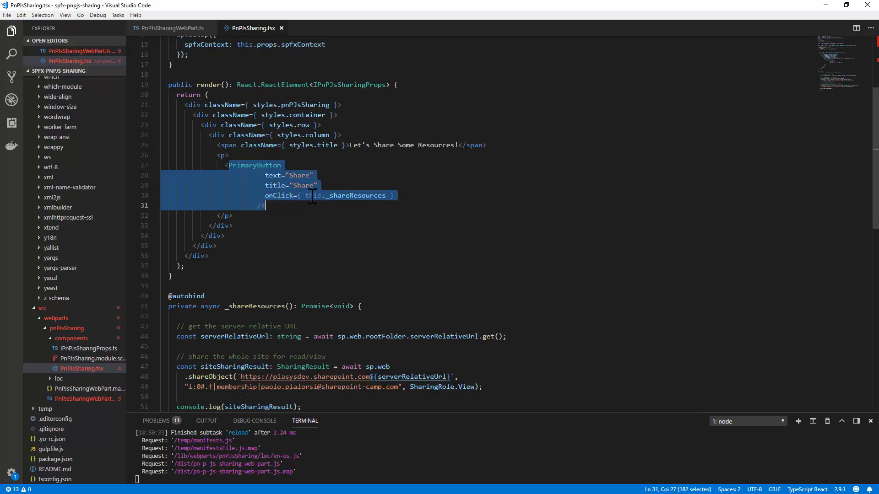
{"action": "mouse_move", "coordinate": [333, 242]}
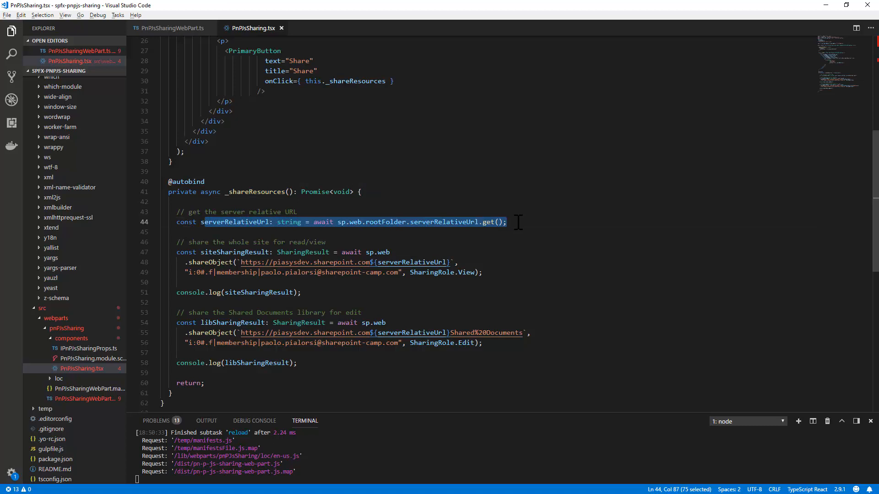
{"action": "mouse_move", "coordinate": [342, 247]}
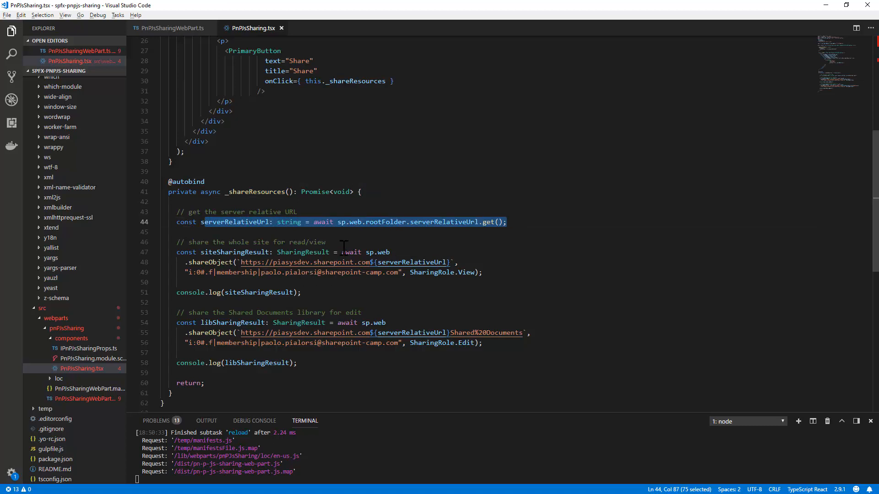
{"action": "left_click", "coordinate": [378, 252]}
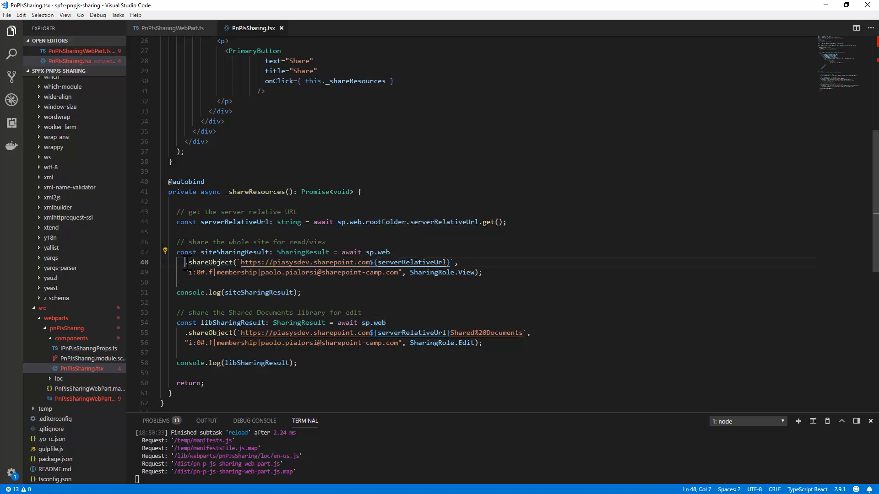
{"action": "double_click", "coordinate": [210, 262]}
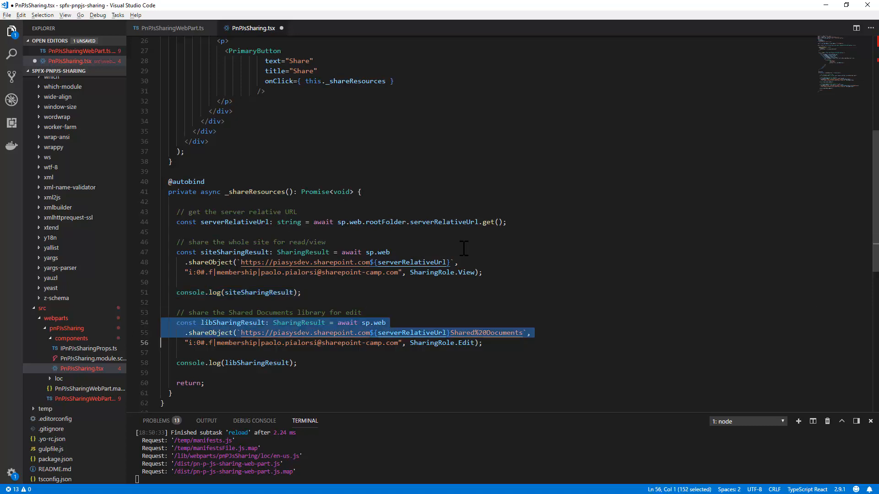
{"action": "left_click", "coordinate": [475, 343]}
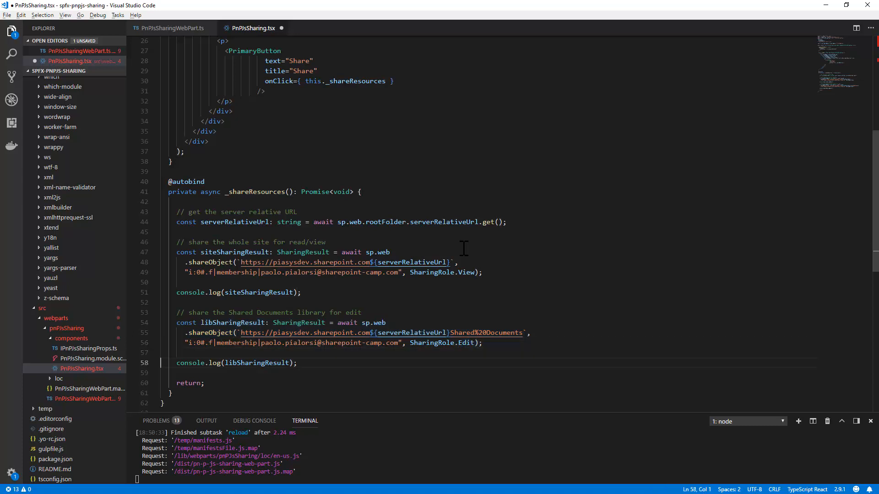
{"action": "triple_click", "coordinate": [235, 363]}
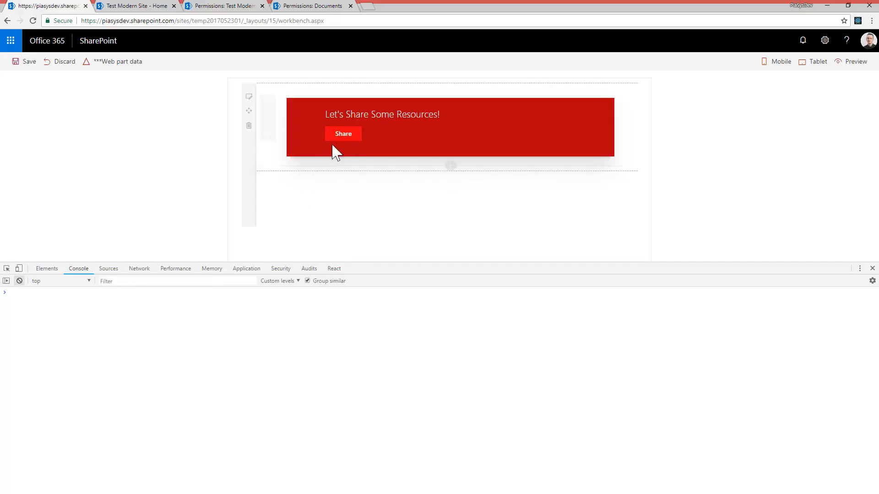
Step: Run the web part's Share action, inspect the logged SharingResult, and return to site permissions
{"action": "left_click", "coordinate": [343, 133]}
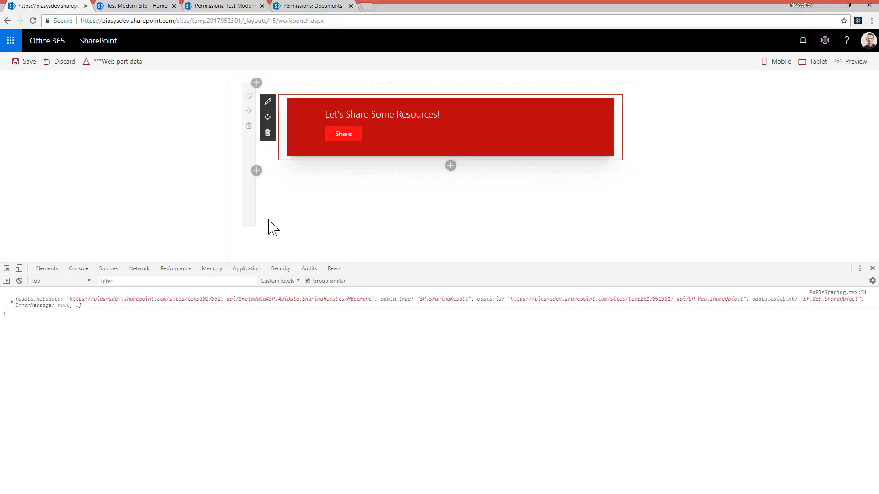
{"action": "left_click", "coordinate": [5, 299]}
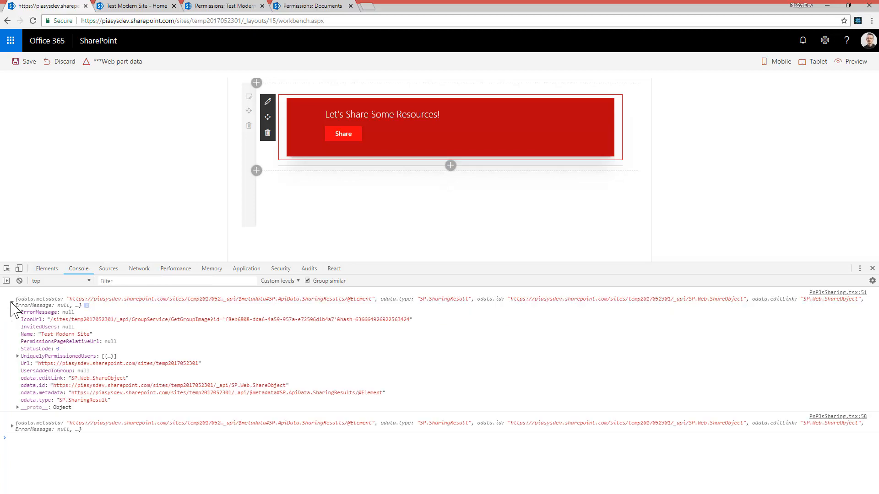
{"action": "left_click", "coordinate": [11, 429]}
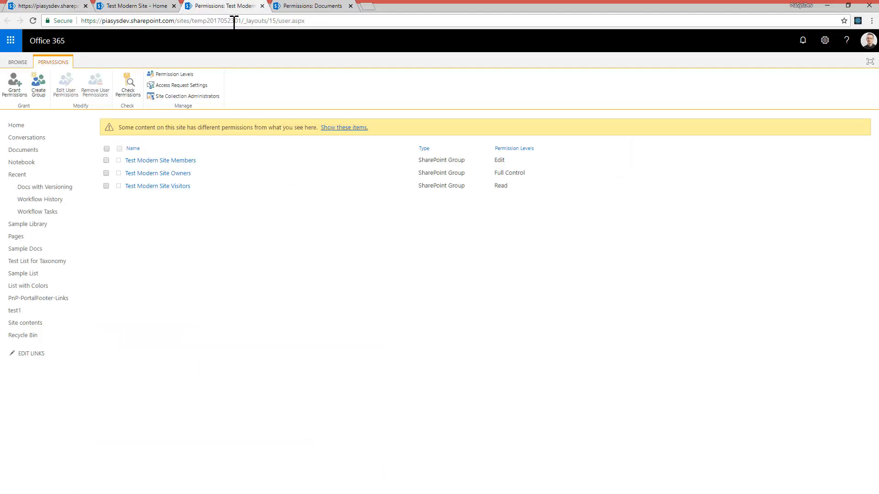
{"action": "mouse_move", "coordinate": [257, 293]}
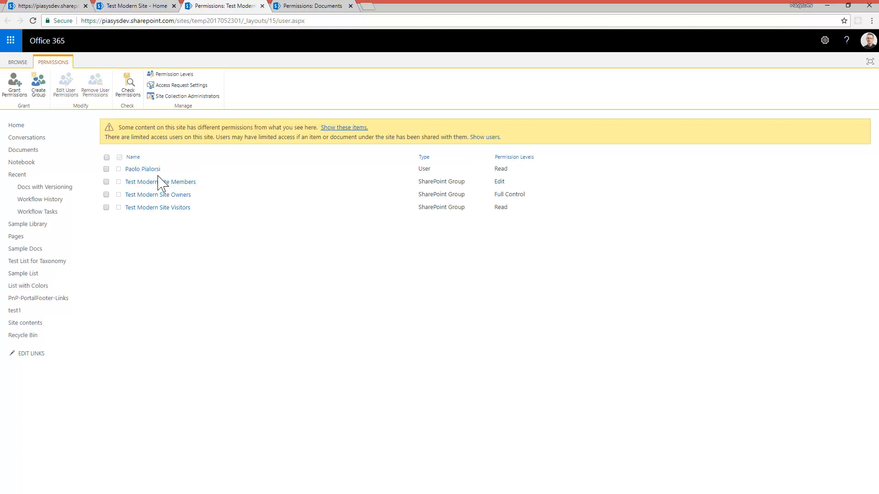
{"action": "mouse_move", "coordinate": [508, 171]}
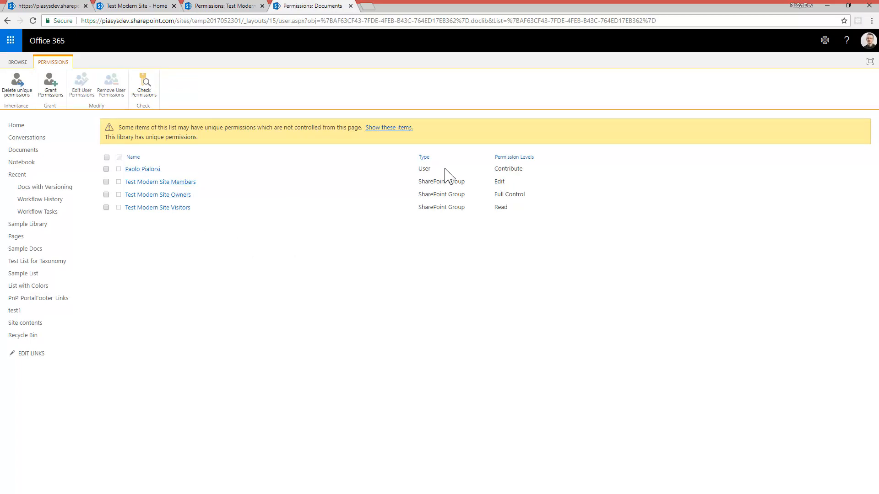
{"action": "mouse_move", "coordinate": [142, 169]}
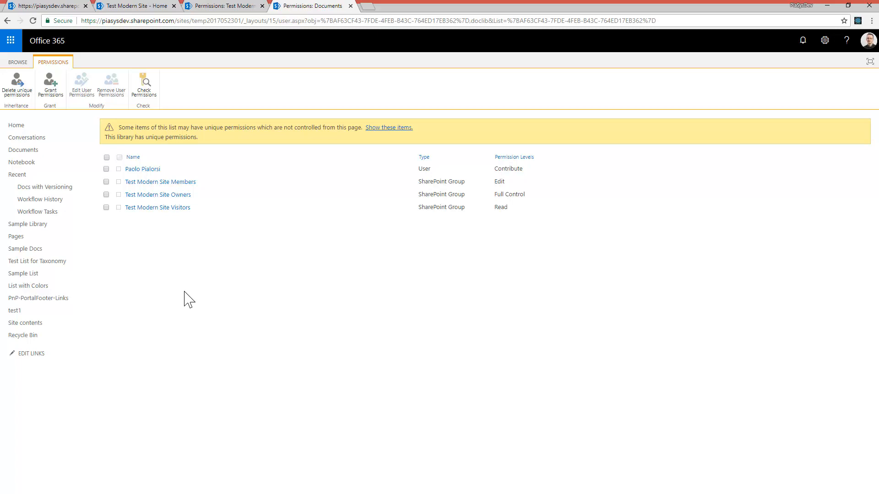
{"action": "mouse_move", "coordinate": [178, 289]}
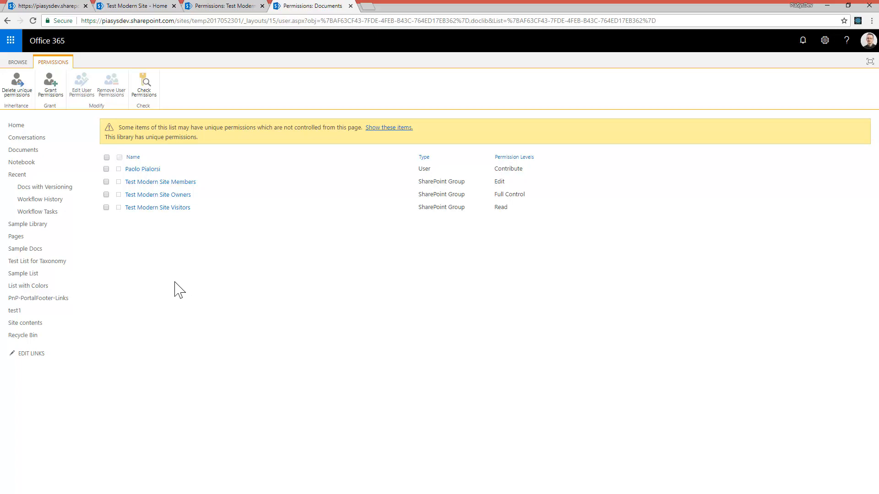